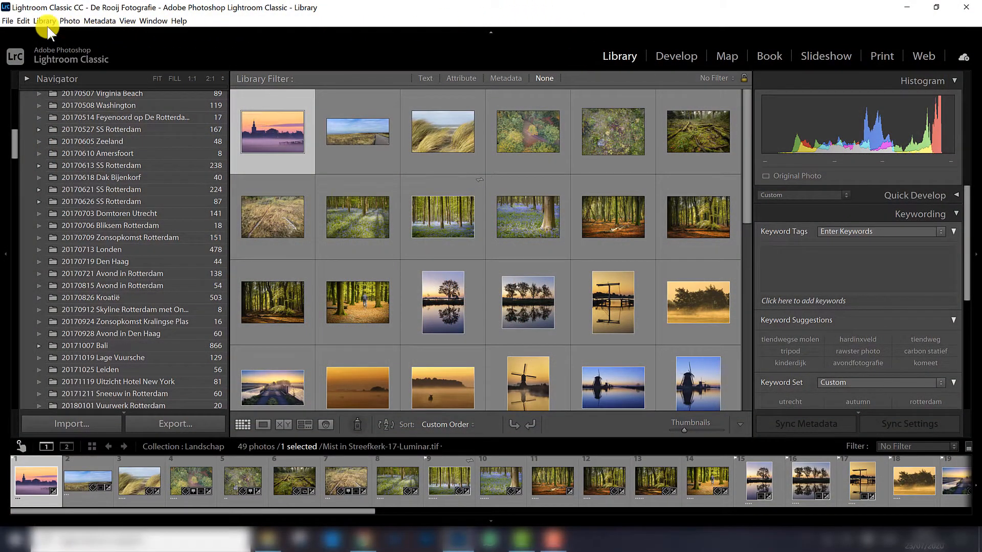
# Step: Open the Edit menu from the Library view
pyautogui.click(20, 21)
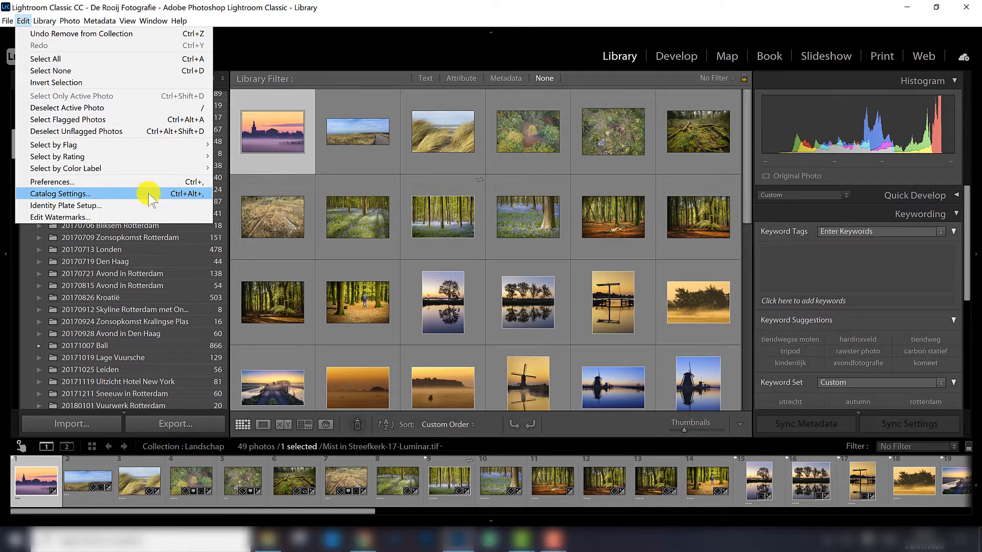
# Step: Choose Catalog Settings to view the catalog's location, size and backup schedule
pyautogui.click(60, 193)
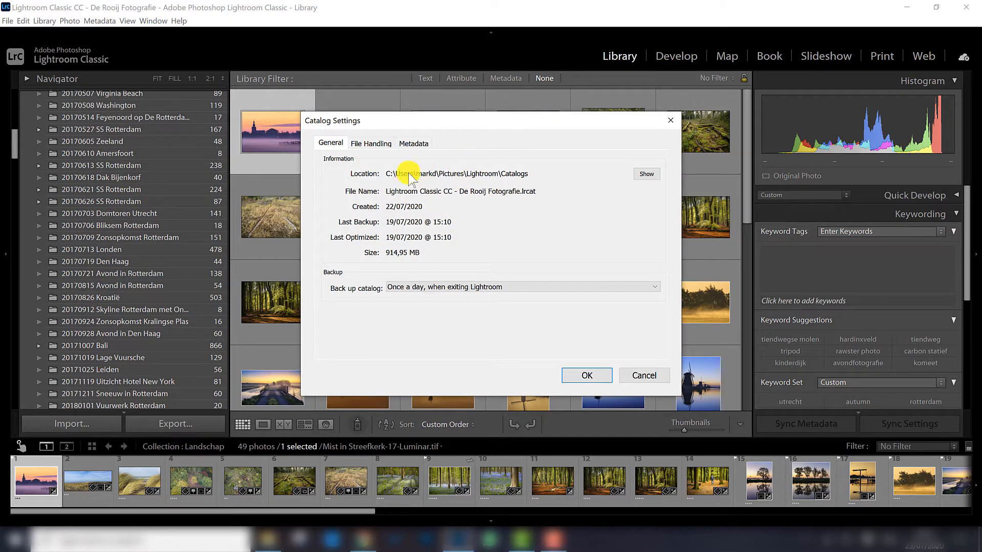
pyautogui.moveTo(414, 178)
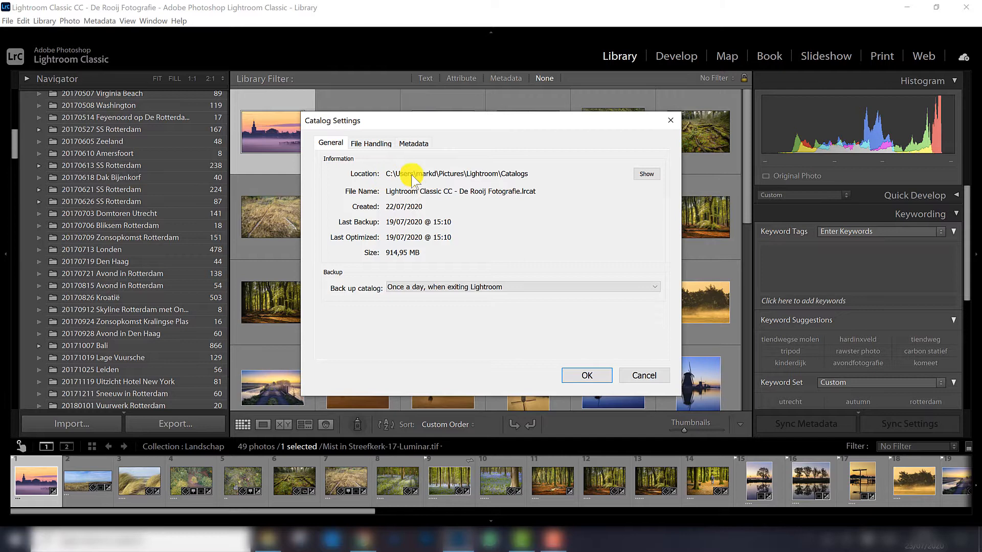
pyautogui.moveTo(459, 174)
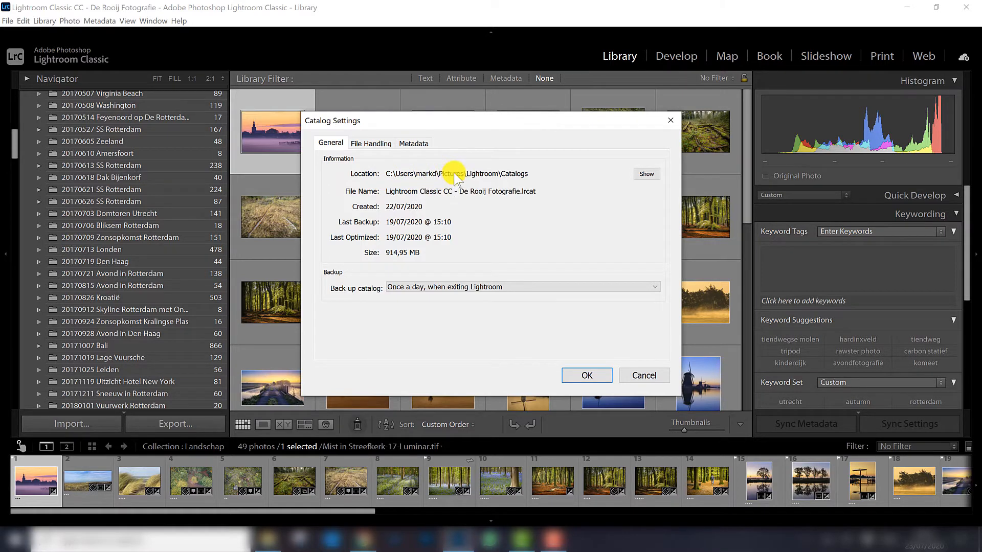
pyautogui.moveTo(459, 179)
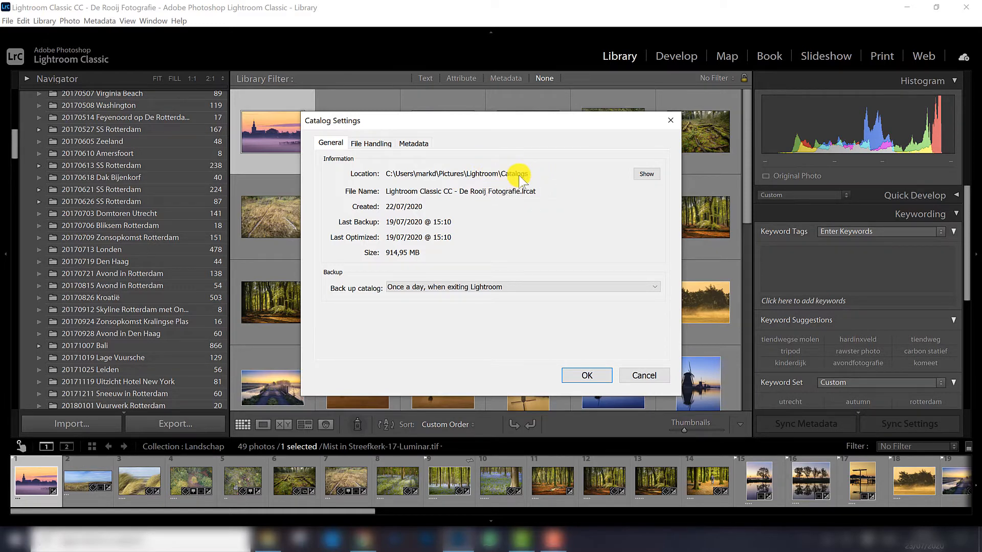
pyautogui.moveTo(437, 194)
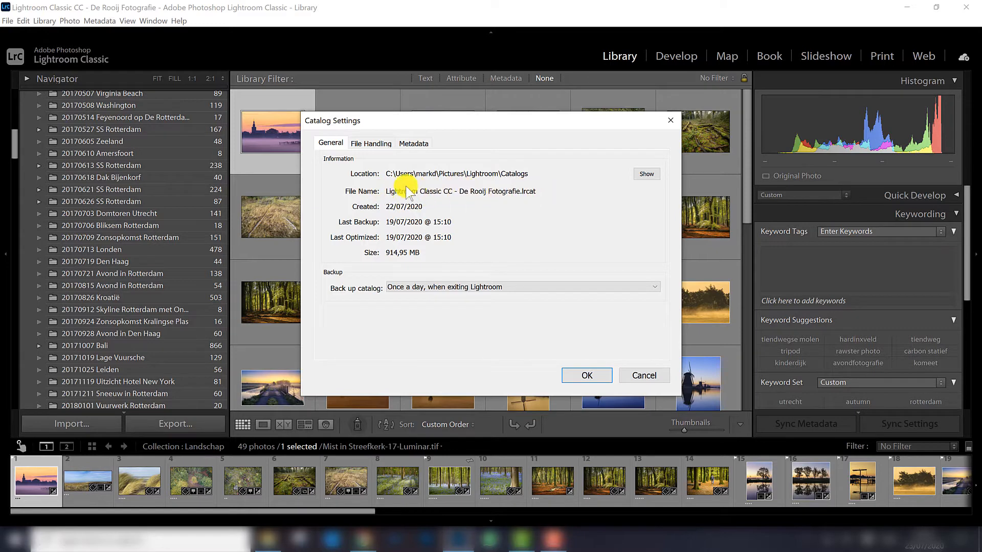
pyautogui.moveTo(543, 194)
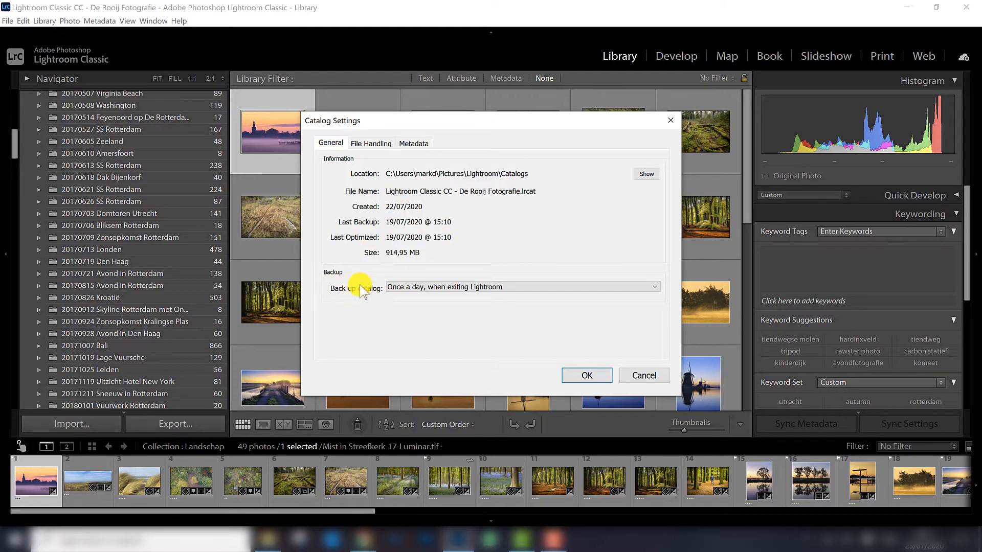
pyautogui.moveTo(417, 291)
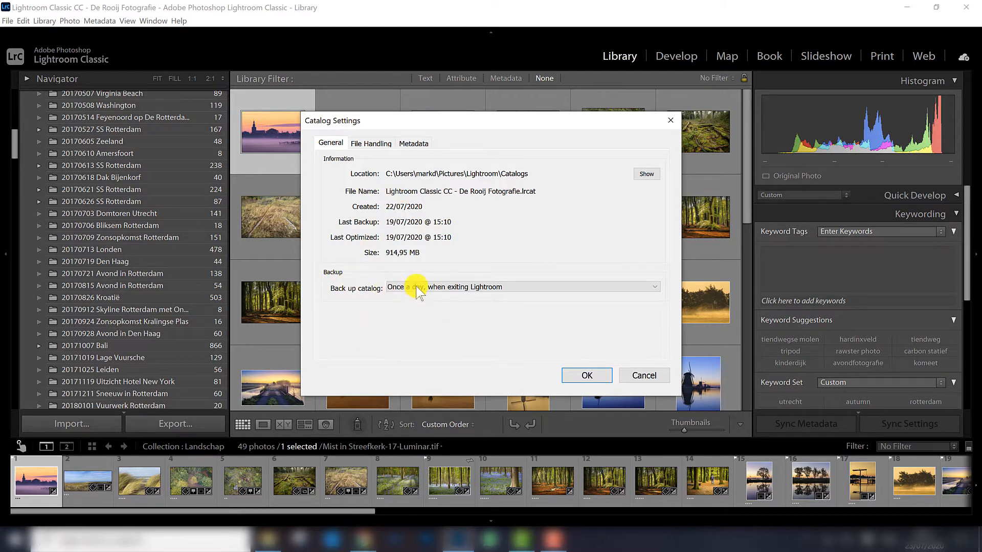
pyautogui.click(522, 287)
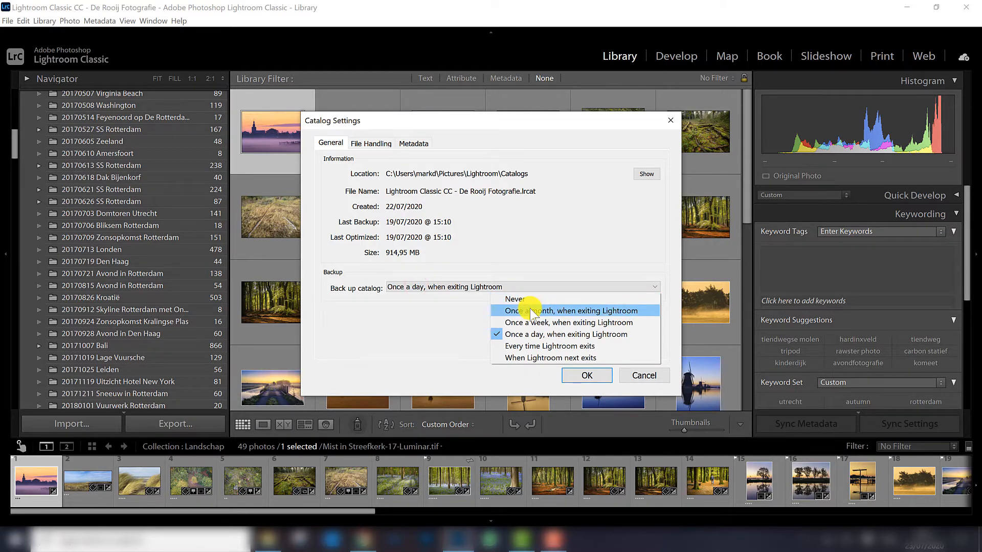
pyautogui.moveTo(526, 335)
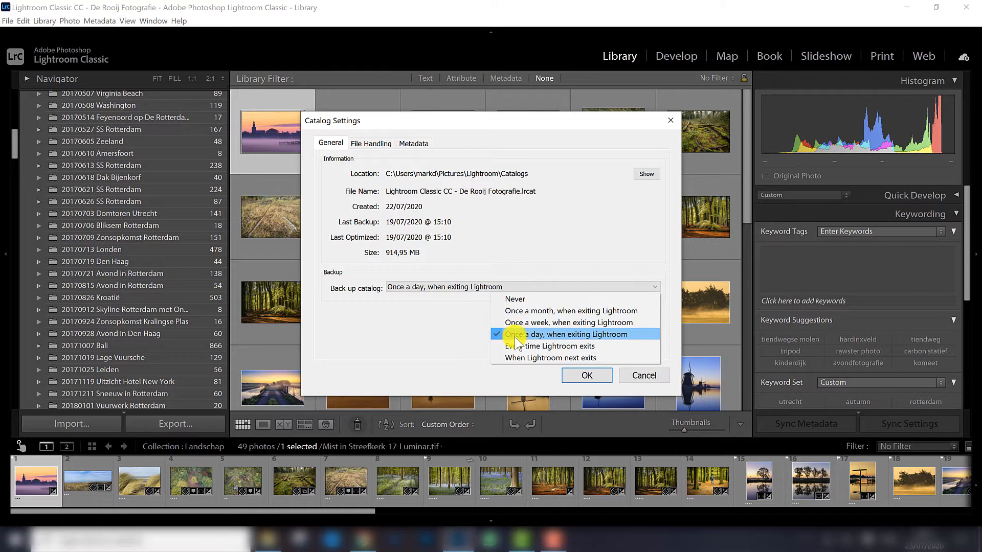
pyautogui.moveTo(543, 346)
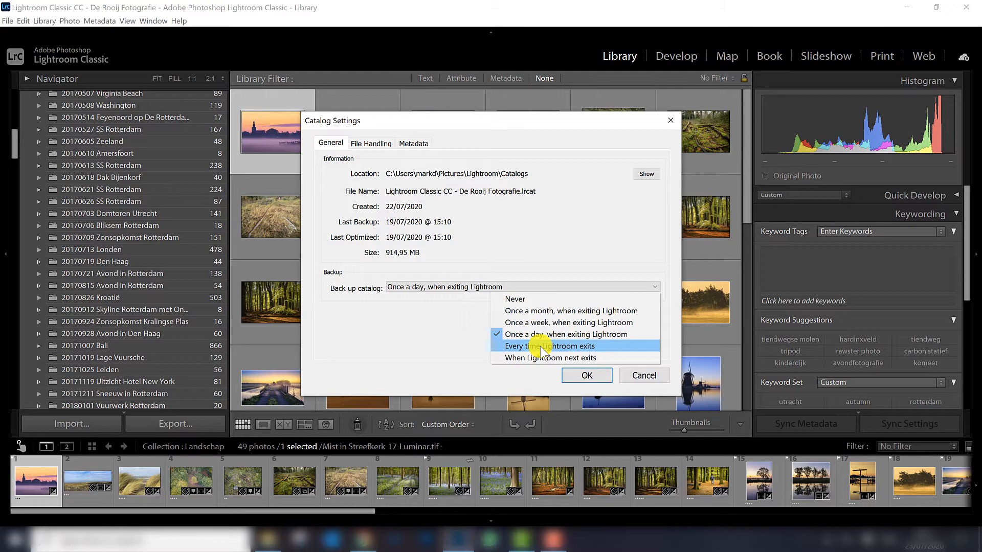
pyautogui.moveTo(530, 334)
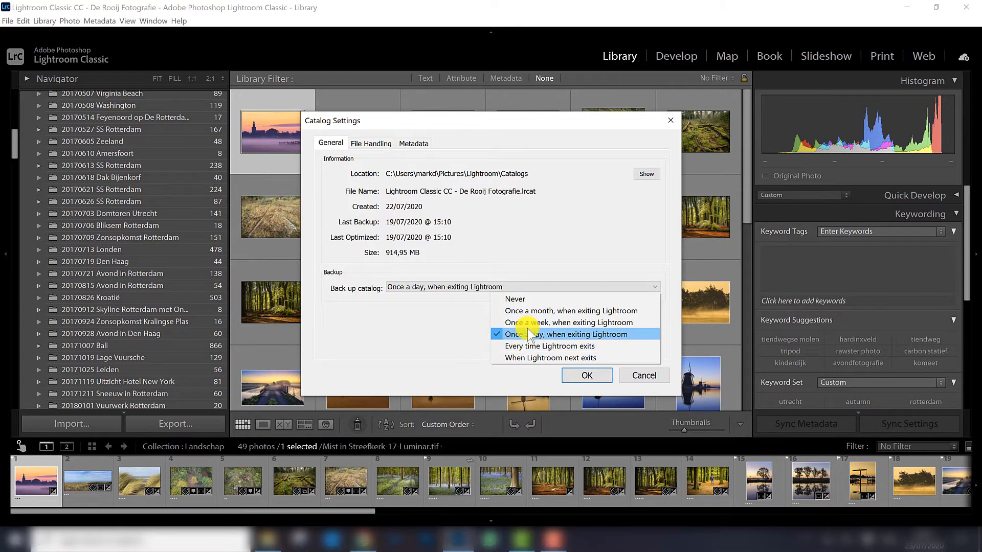
pyautogui.moveTo(512, 313)
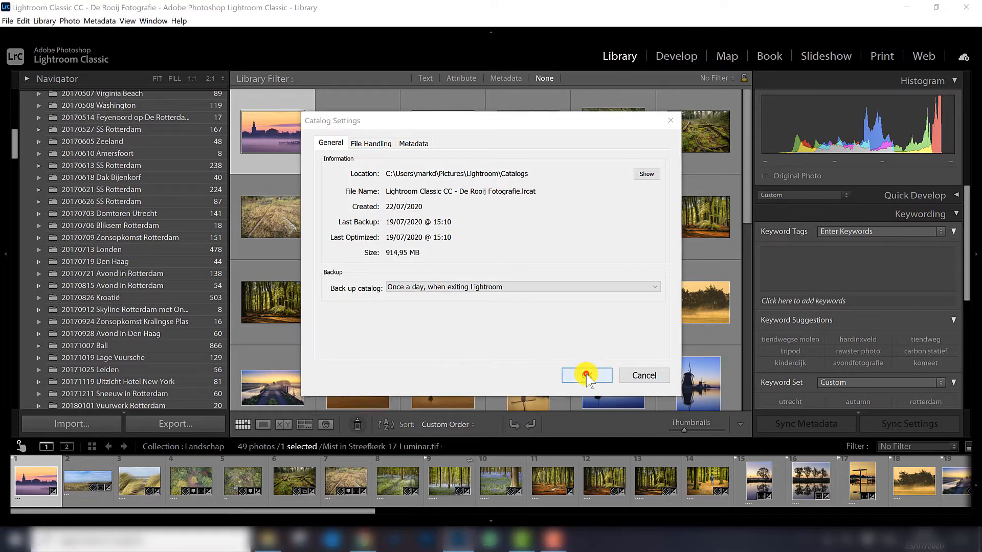
# Step: Close Catalog Settings and review the Back Up Catalog frequency choices
pyautogui.click(587, 375)
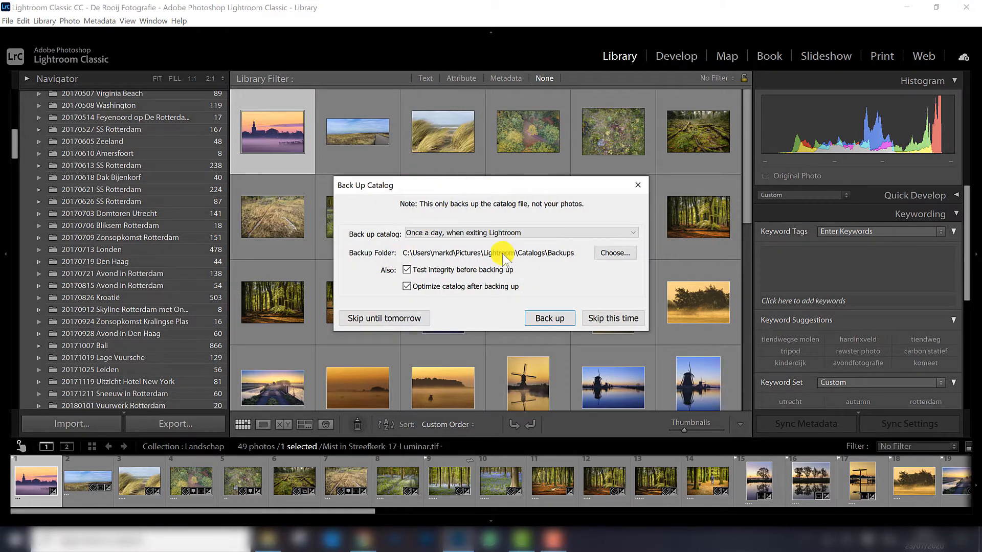
pyautogui.moveTo(398, 234)
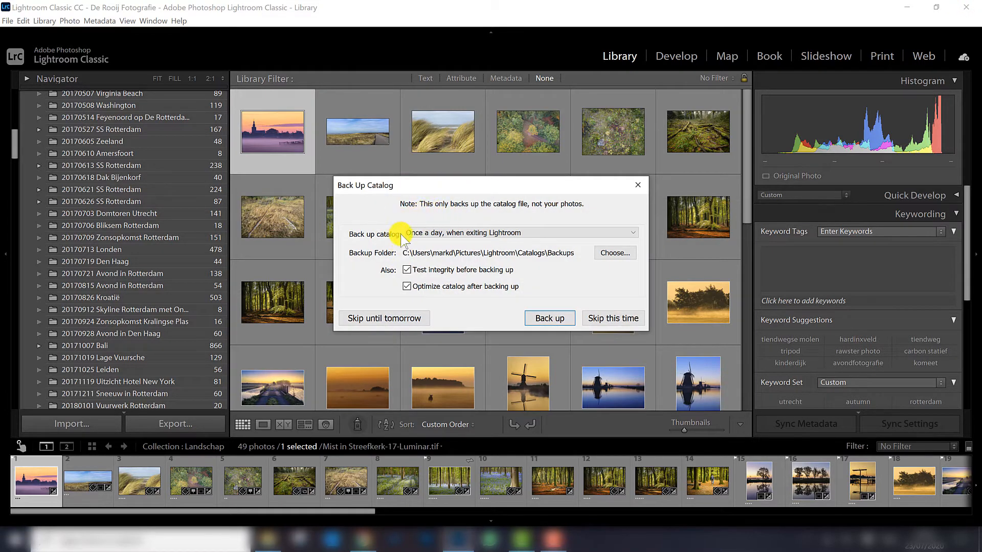
pyautogui.click(520, 233)
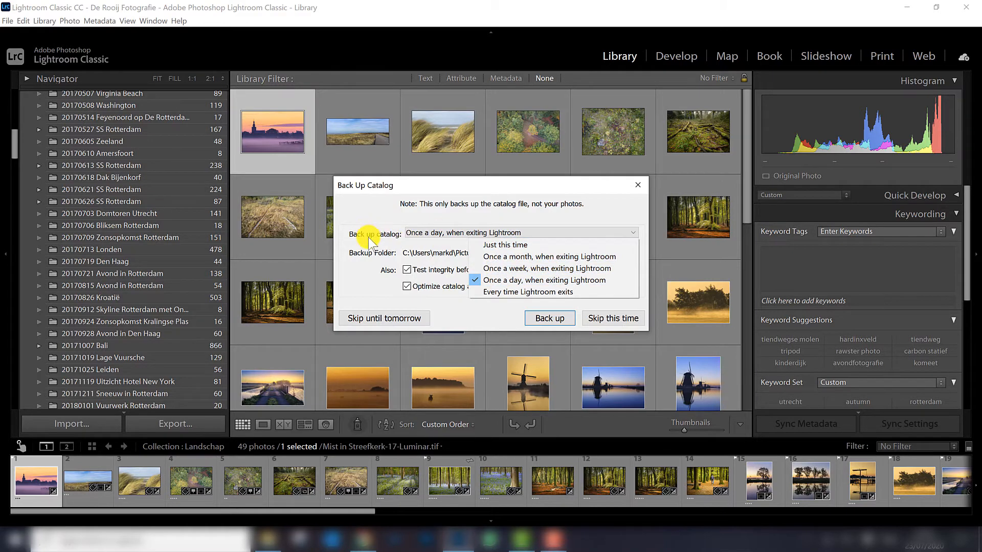
pyautogui.moveTo(387, 219)
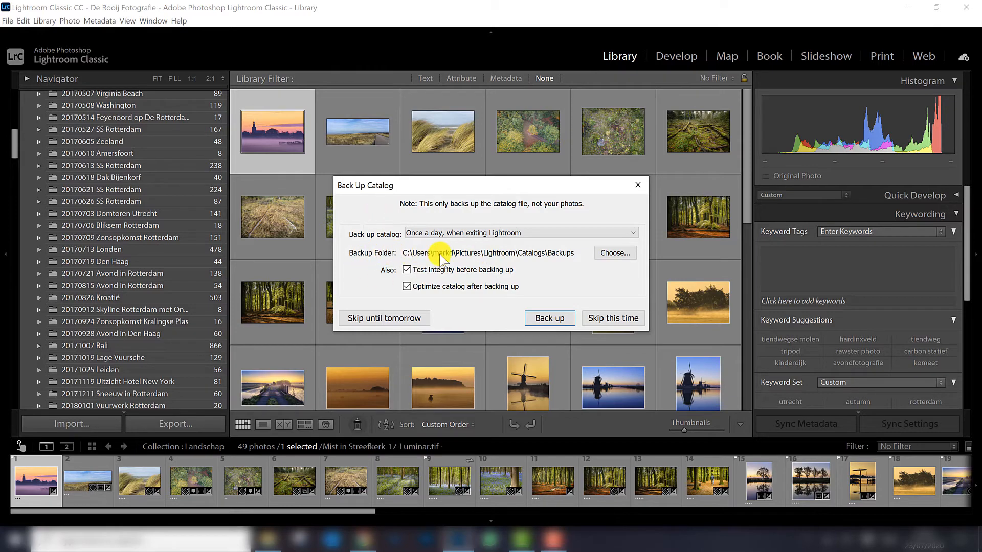
pyautogui.moveTo(398, 260)
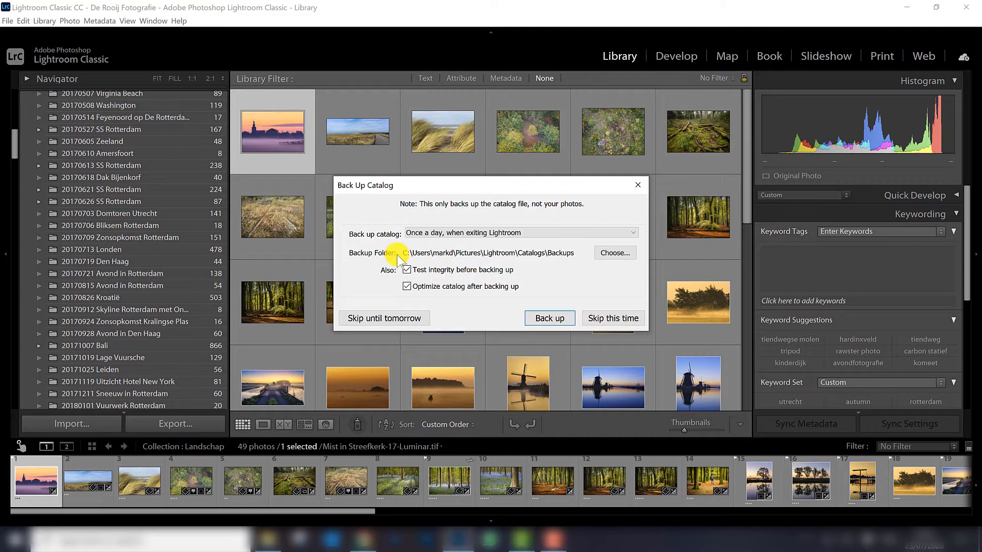
pyautogui.moveTo(436, 257)
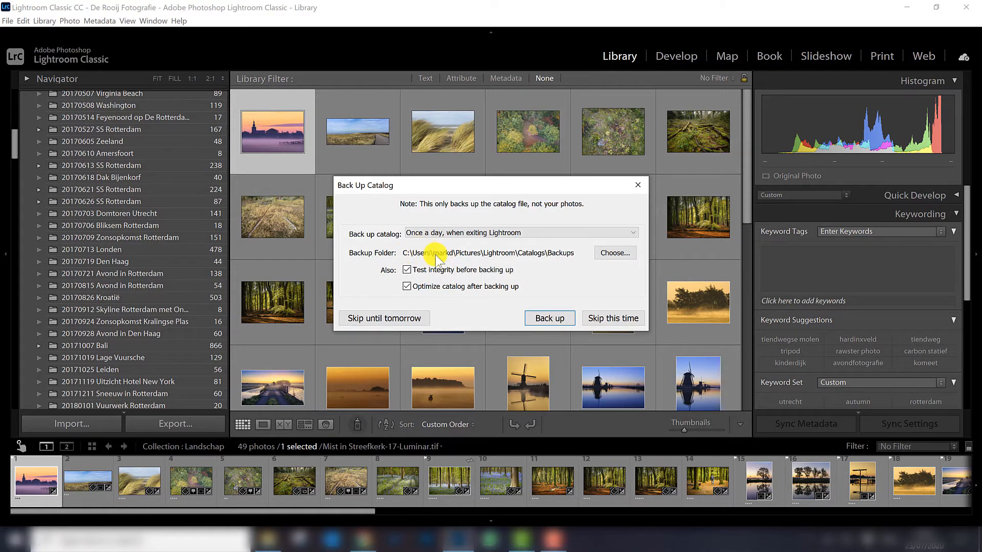
pyautogui.moveTo(535, 256)
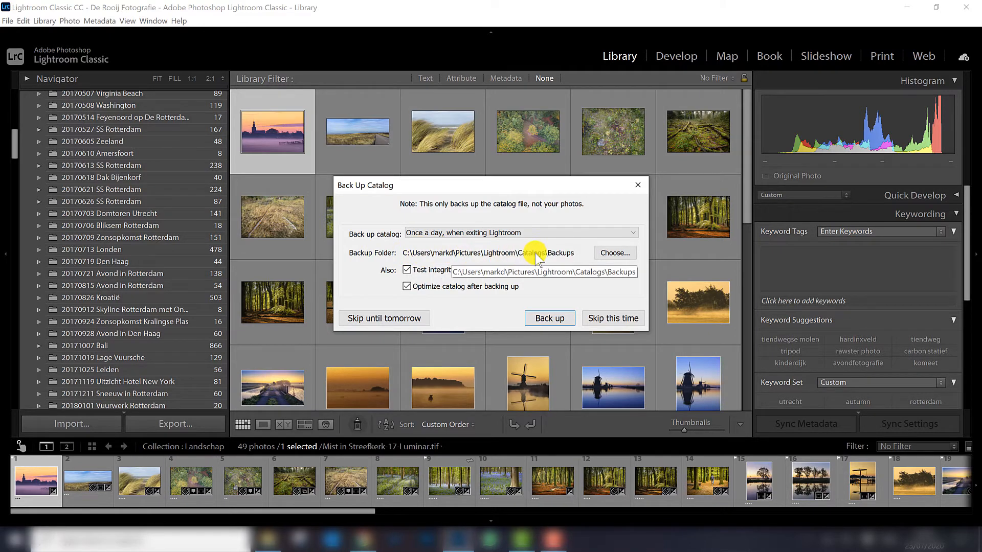
pyautogui.moveTo(559, 253)
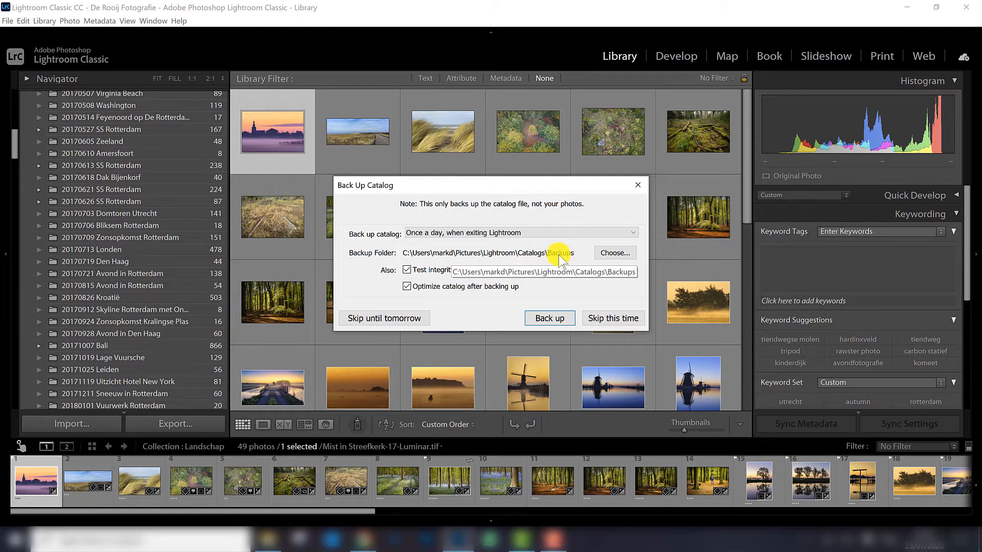
pyautogui.moveTo(373, 259)
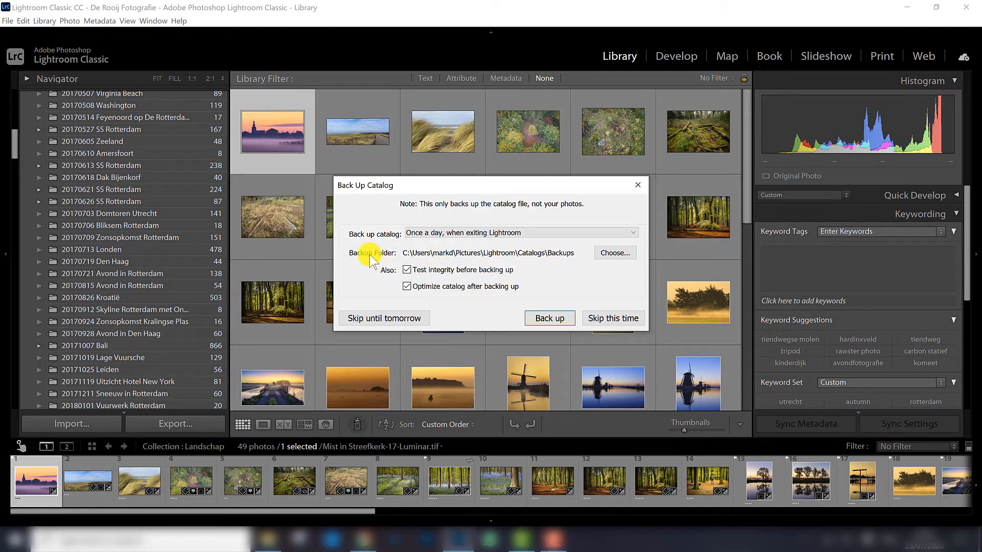
pyautogui.moveTo(351, 259)
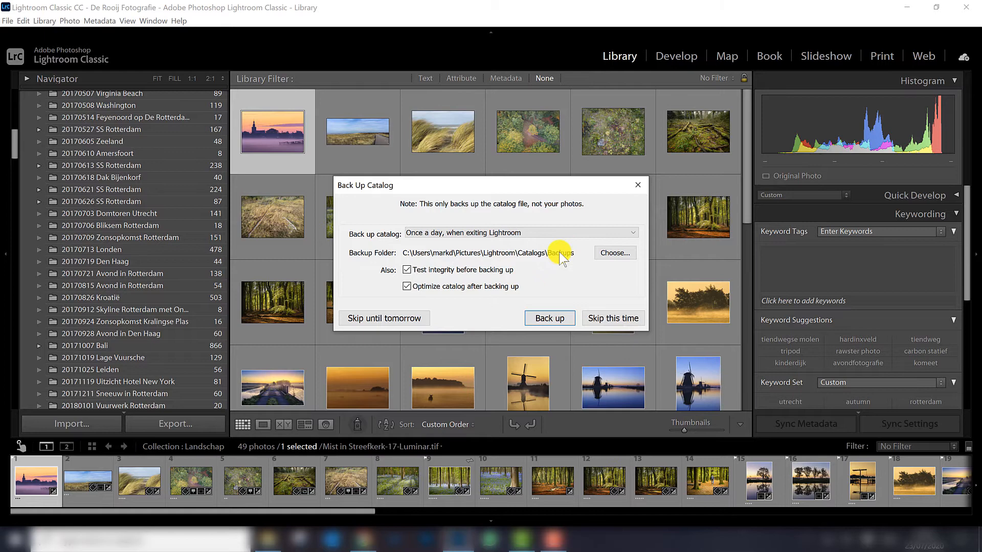
pyautogui.moveTo(558, 254)
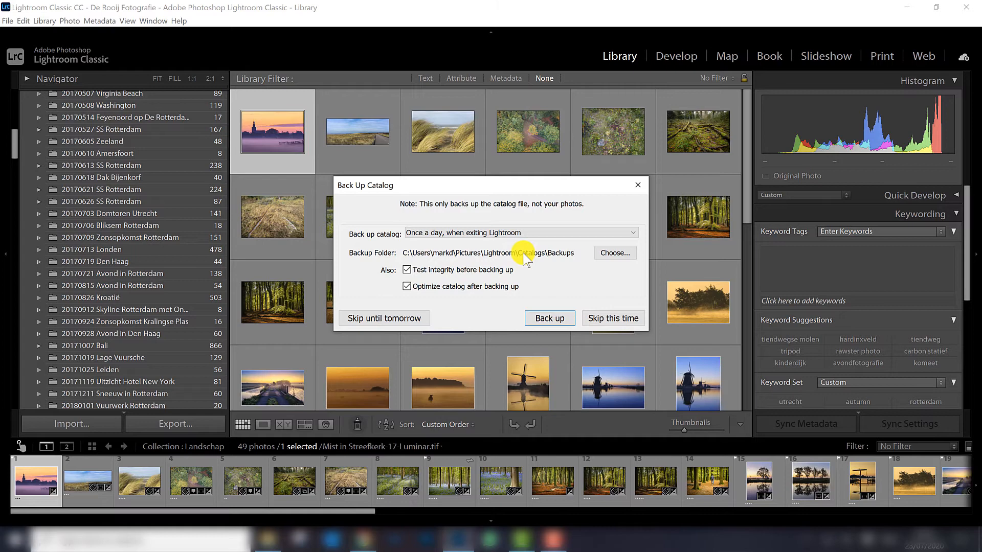
pyautogui.moveTo(524, 256)
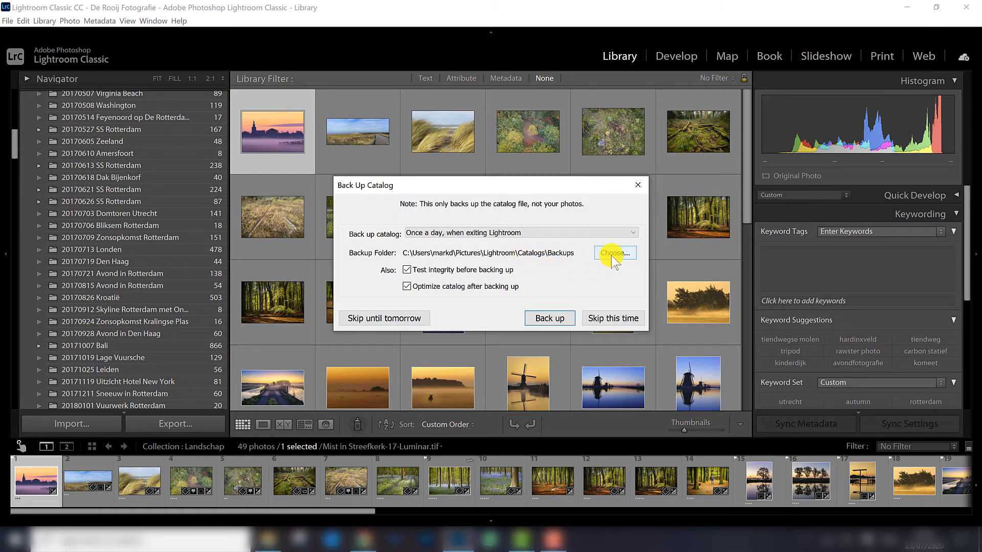
# Step: Choose D:\Lightroom Catalog Backup on the Seagate Backup Plus drive as the backup folder
pyautogui.click(615, 253)
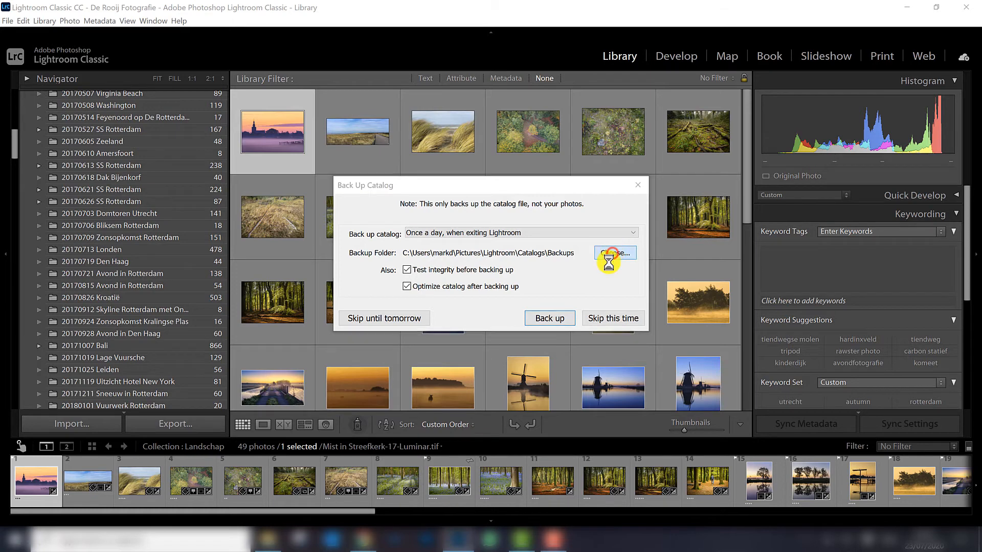
pyautogui.click(615, 253)
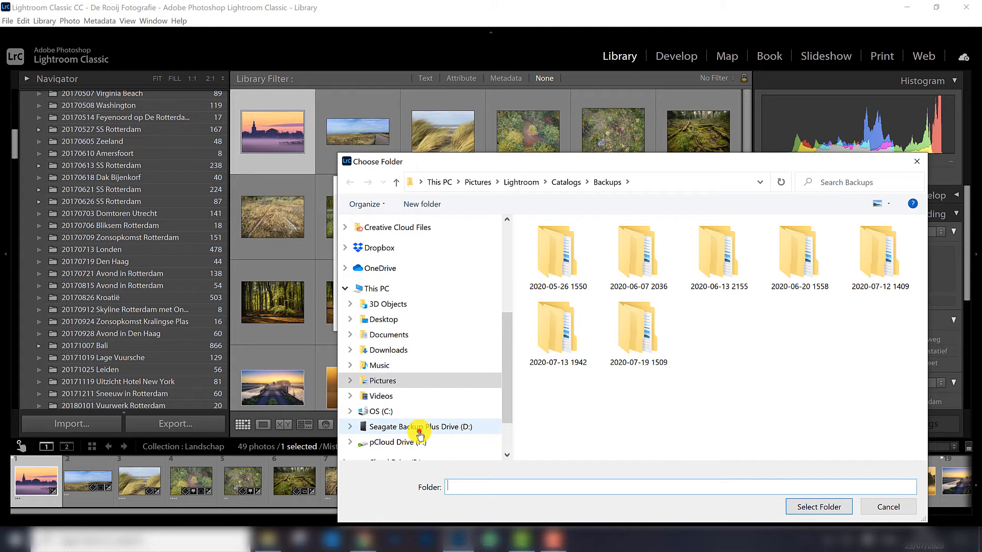
pyautogui.click(419, 426)
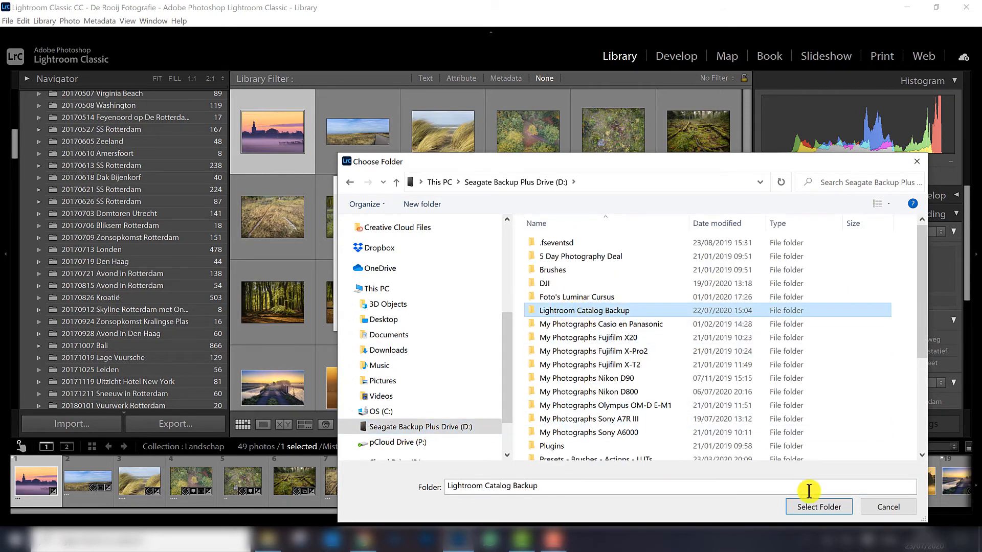
pyautogui.click(819, 507)
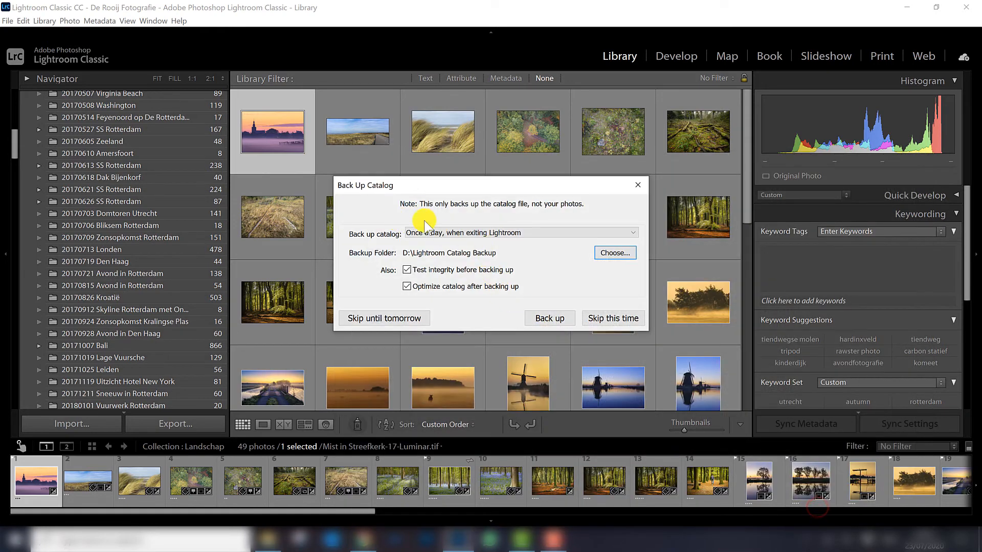